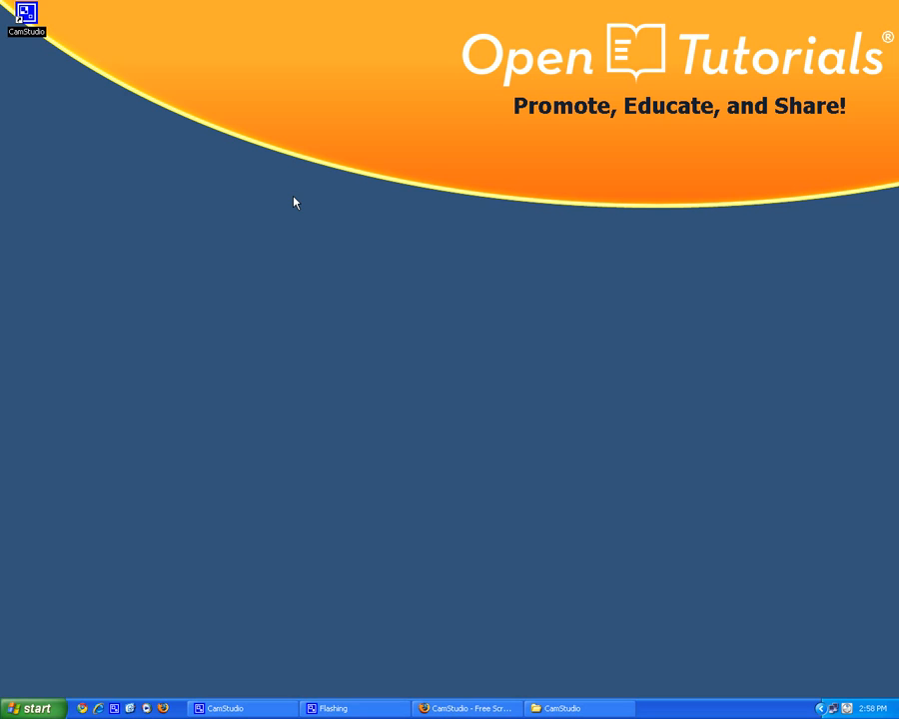
{"action": "mouse_move", "coordinate": [474, 699]}
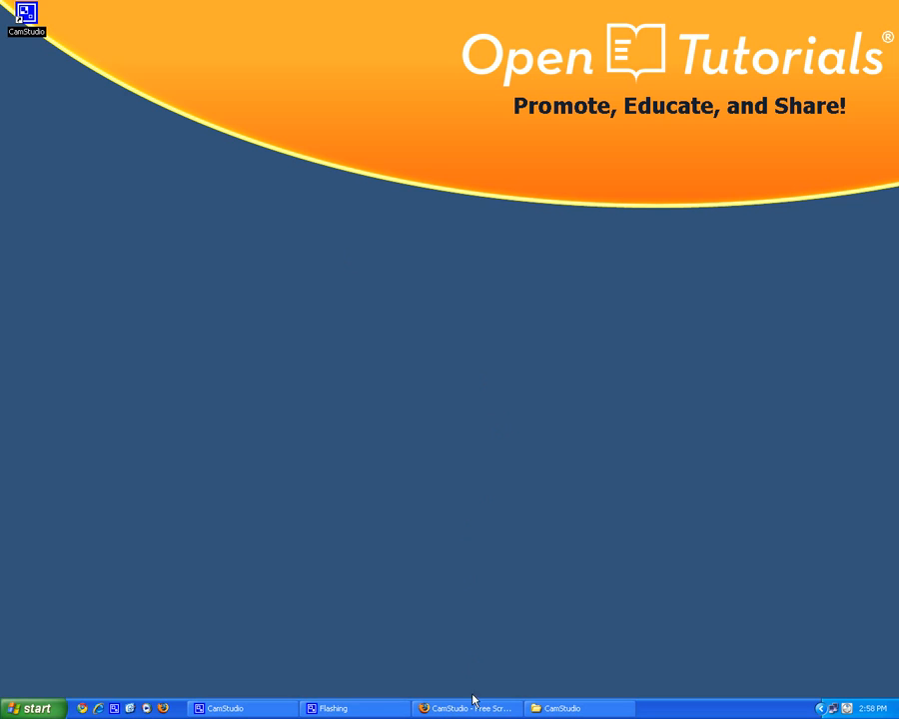
Bring the CamStudio website to the front and scroll to its Download Links section
{"action": "left_click", "coordinate": [468, 708]}
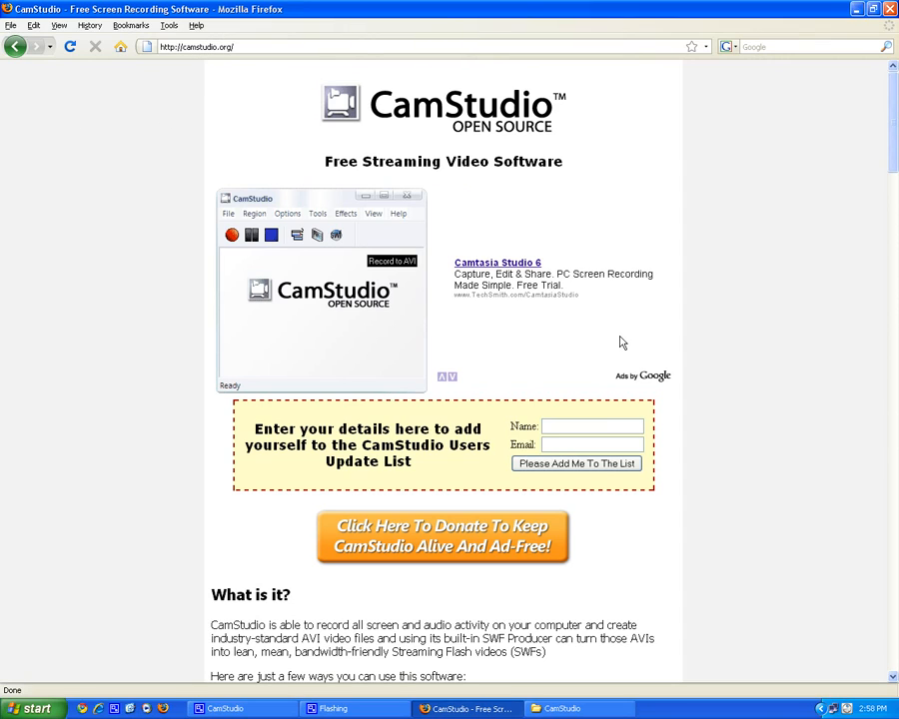
{"action": "scroll", "scroll_direction": "down", "scroll_amount": 3}
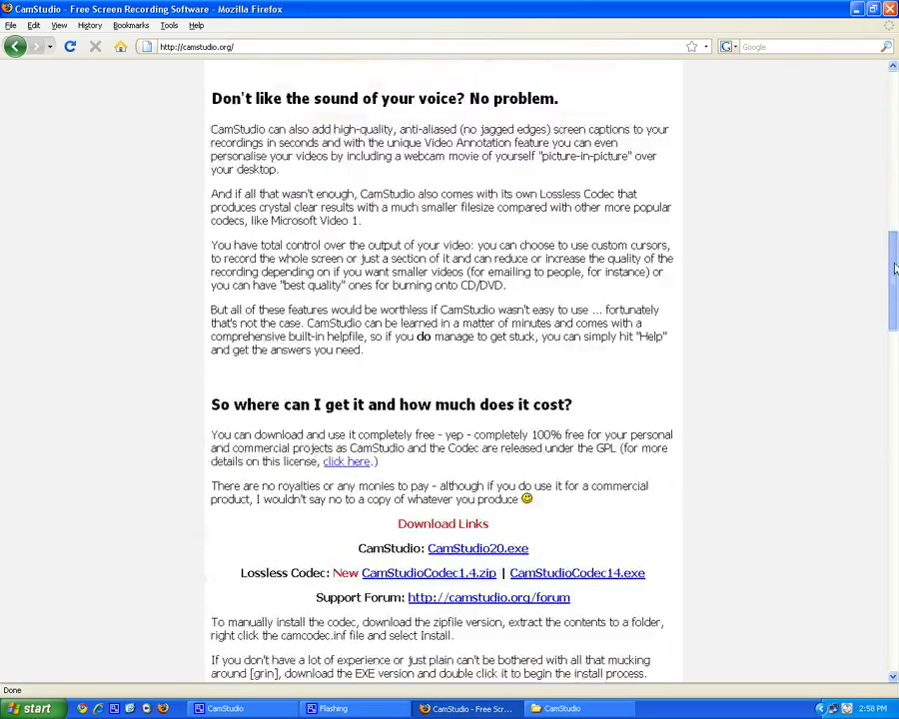
{"action": "scroll", "scroll_direction": "down", "scroll_amount": 3}
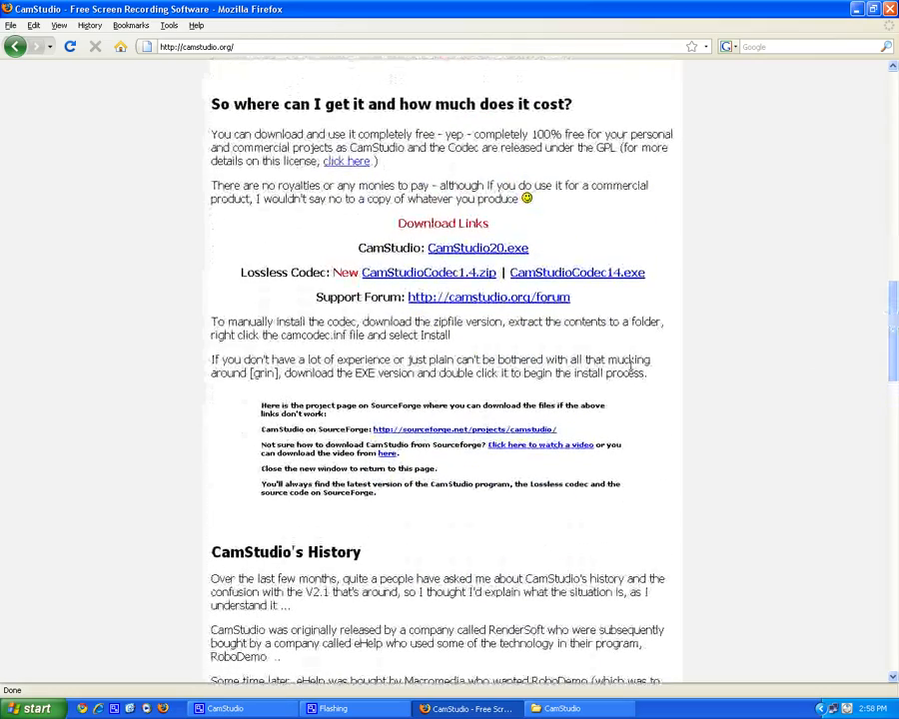
{"action": "mouse_move", "coordinate": [427, 273]}
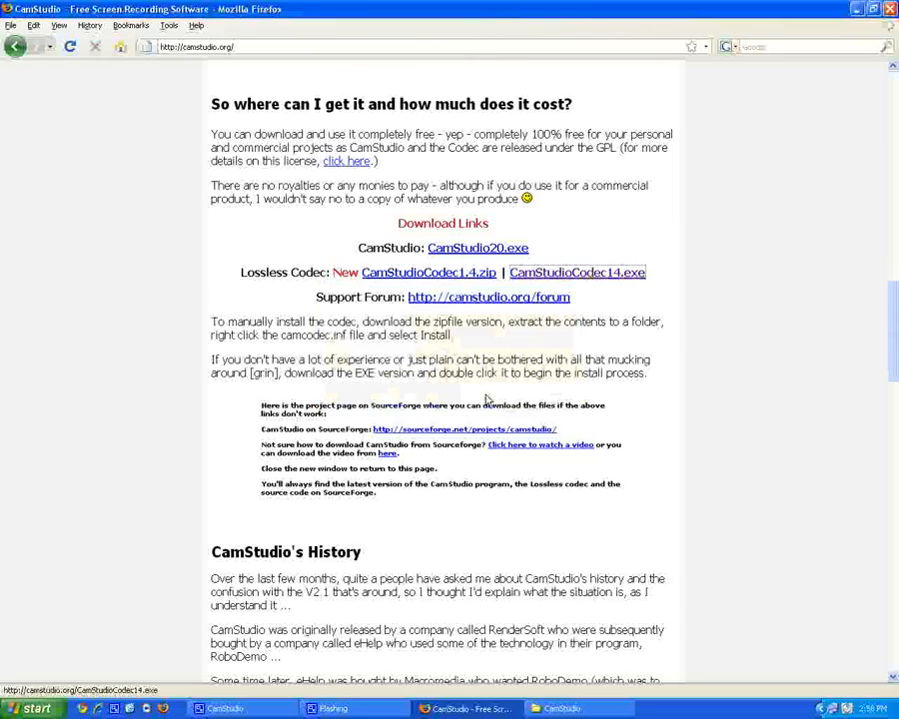
Download CamStudioCodec14.exe and run it from the Downloads window
{"action": "left_click", "coordinate": [576, 272]}
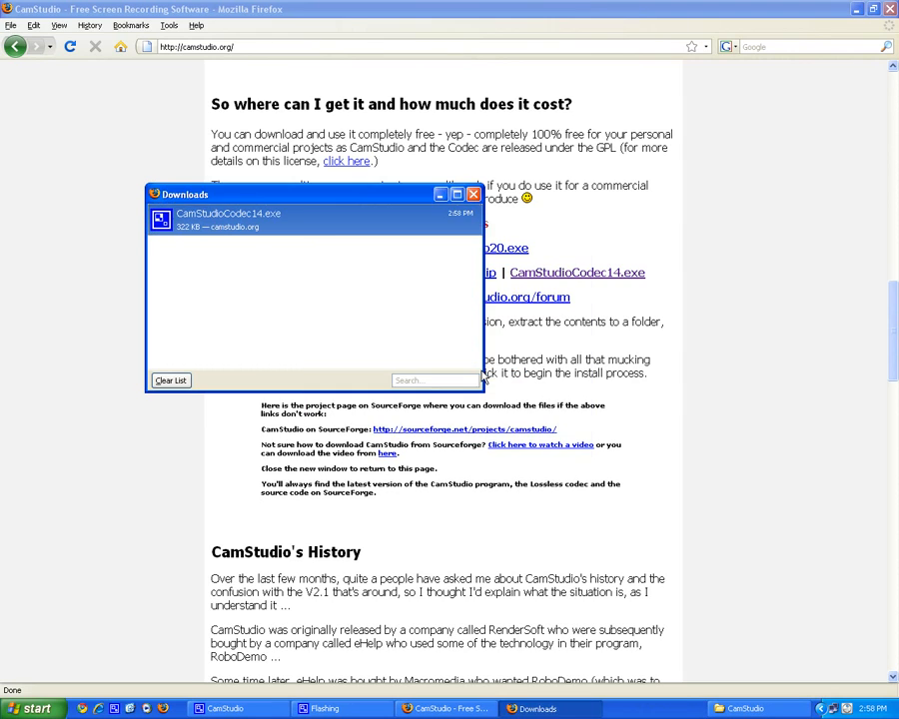
{"action": "double_click", "coordinate": [228, 219]}
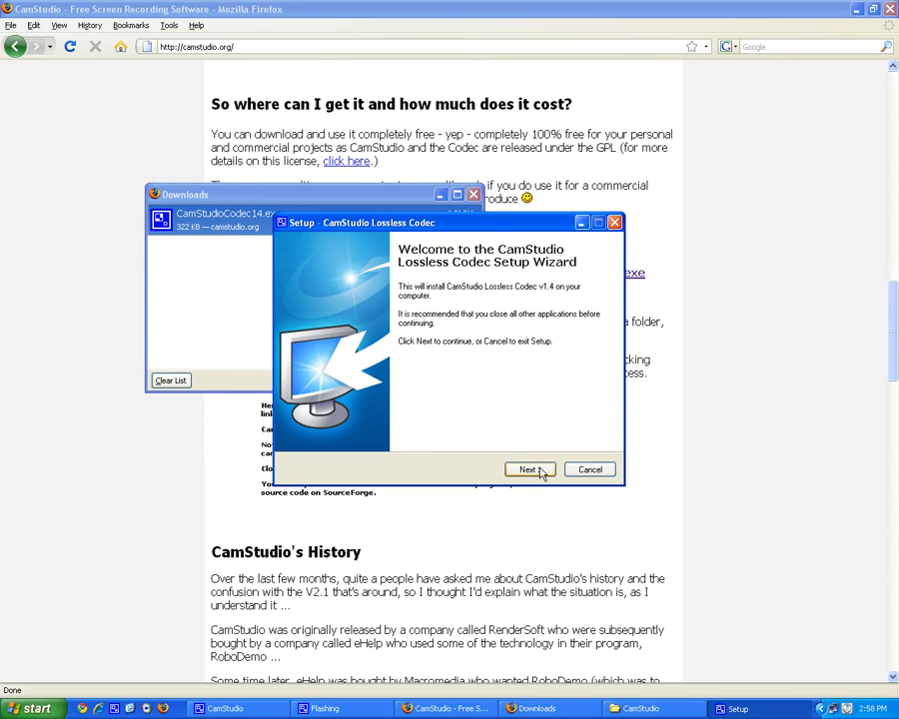
Complete the Lossless Codec setup wizard, accepting the license, then close the Downloads list
{"action": "left_click", "coordinate": [530, 470]}
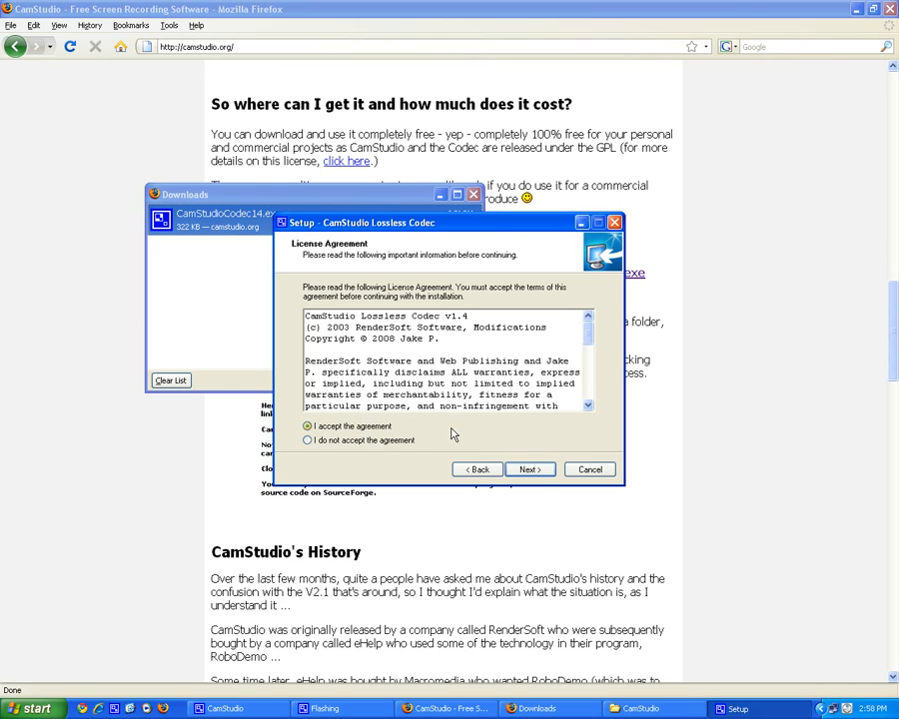
{"action": "left_click", "coordinate": [531, 469]}
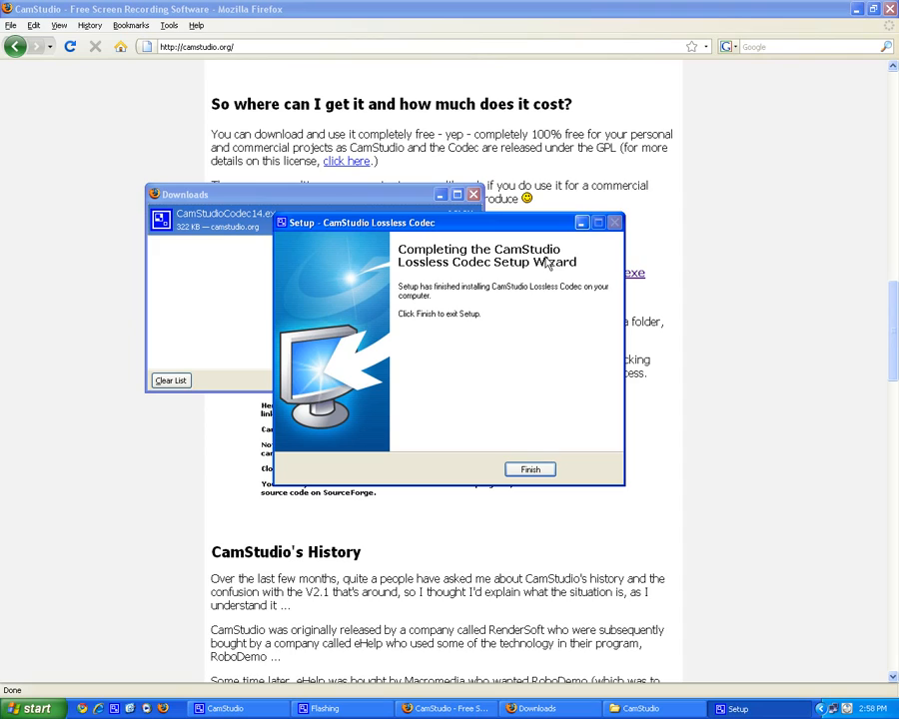
{"action": "left_click", "coordinate": [530, 469]}
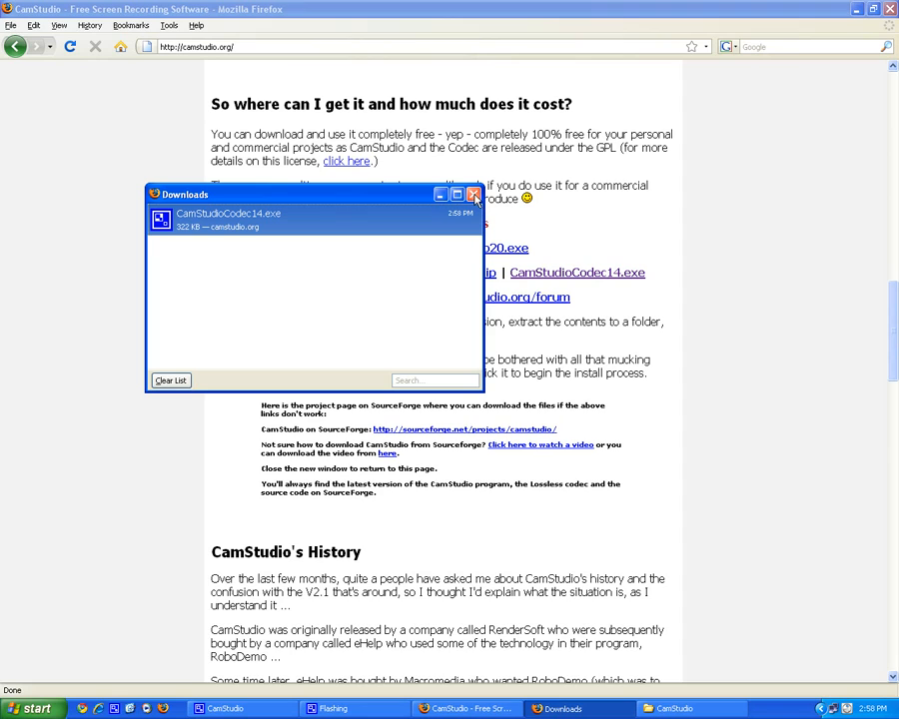
{"action": "mouse_move", "coordinate": [473, 195]}
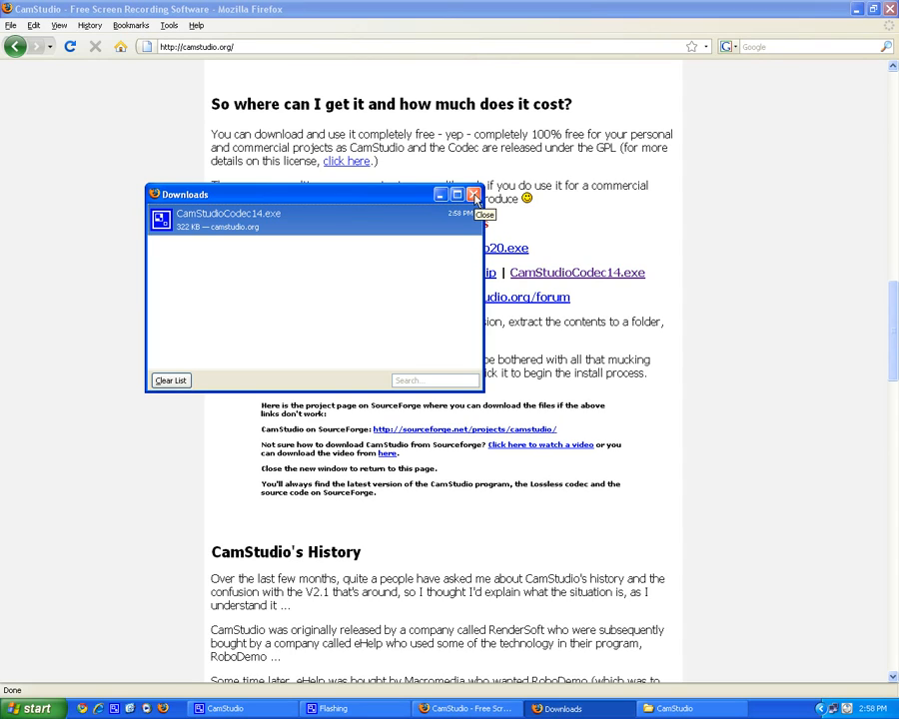
{"action": "left_click", "coordinate": [859, 9]}
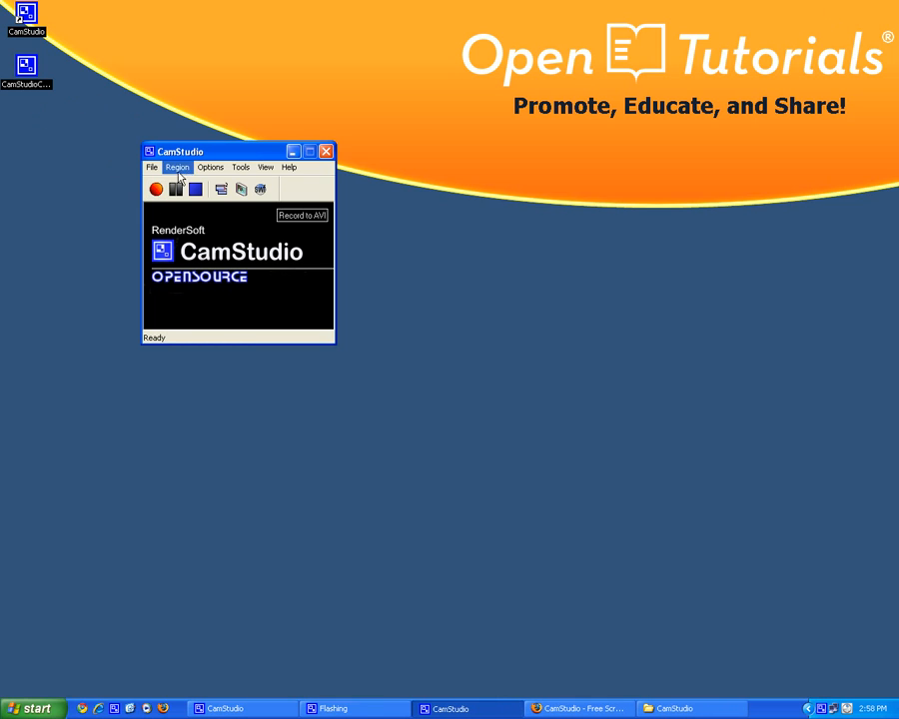
Open Options > Video Options, showing CamStudio Lossless Codec v1.4 as the compressor
{"action": "left_click", "coordinate": [209, 167]}
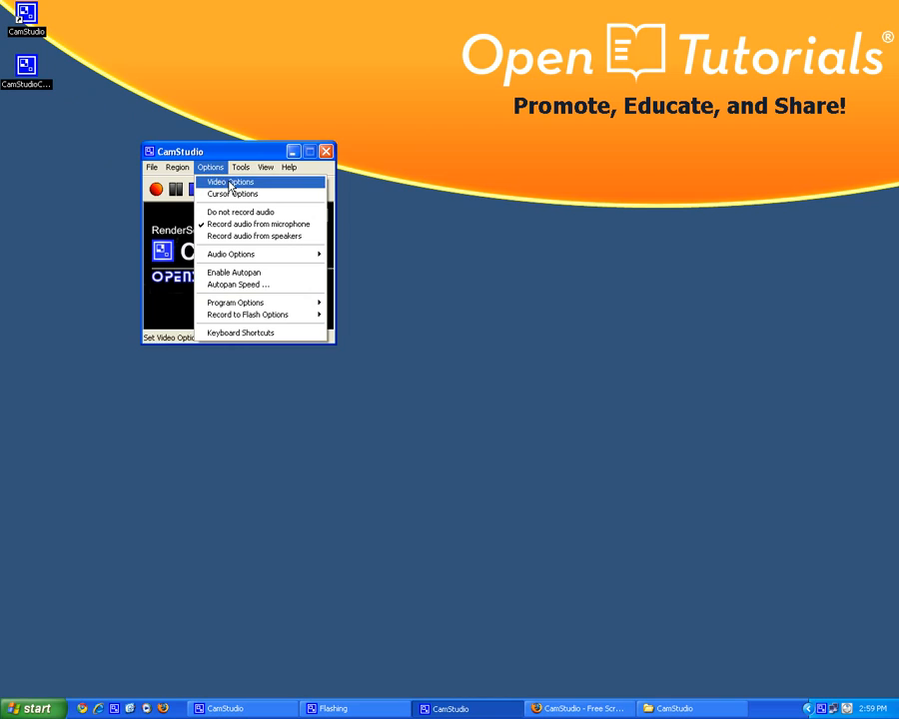
{"action": "left_click", "coordinate": [229, 182]}
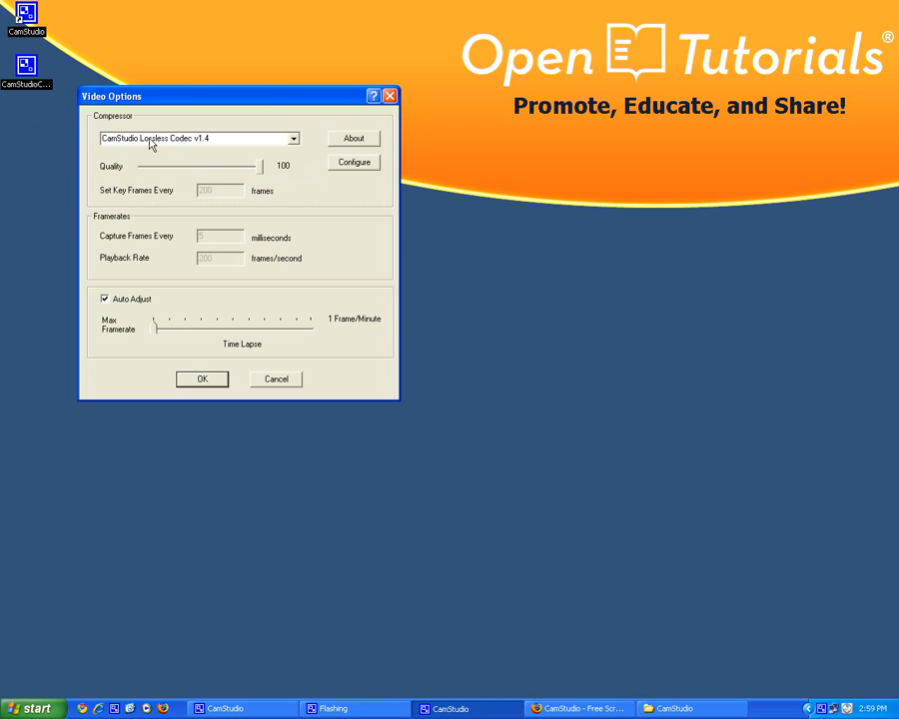